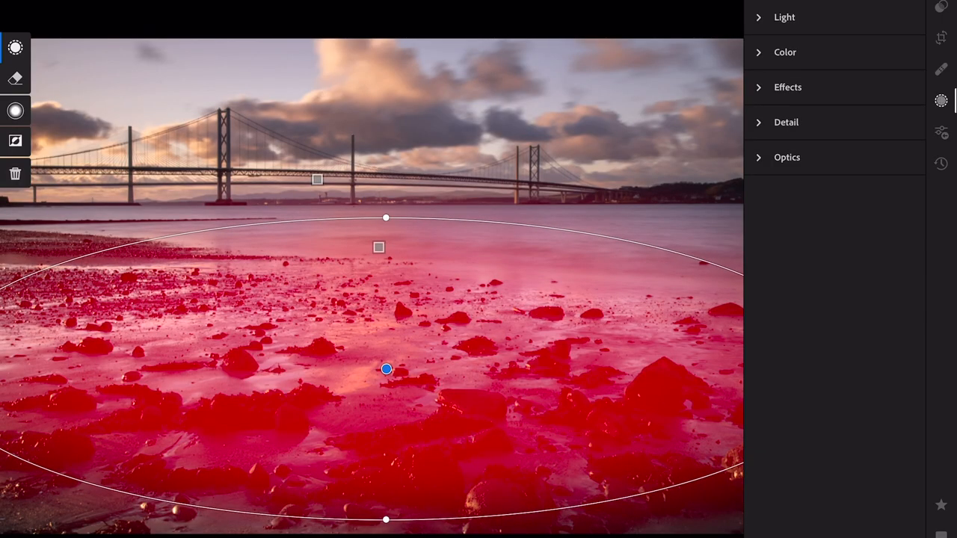
Raise Whites inside the foreground rock radial mask to about +33.
click(785, 17)
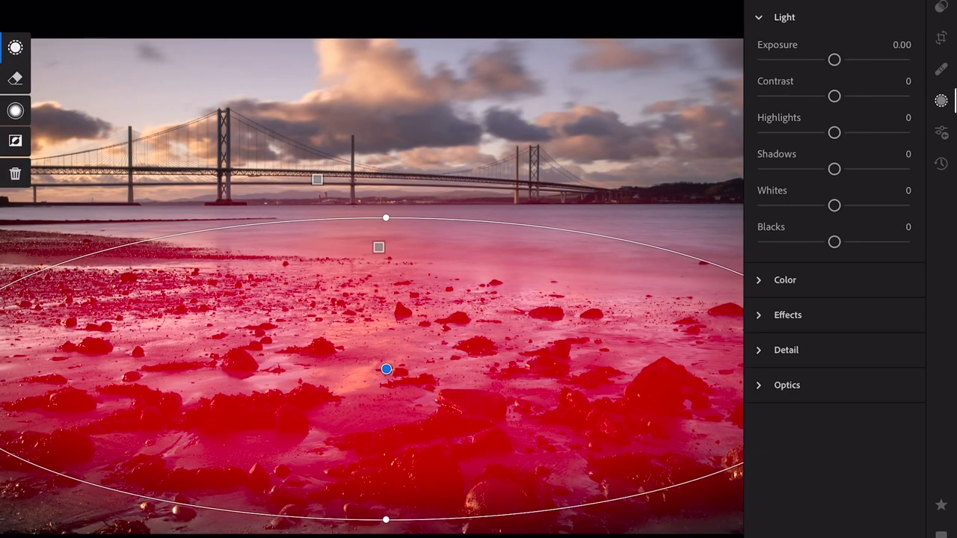
drag(834, 205, 875, 205)
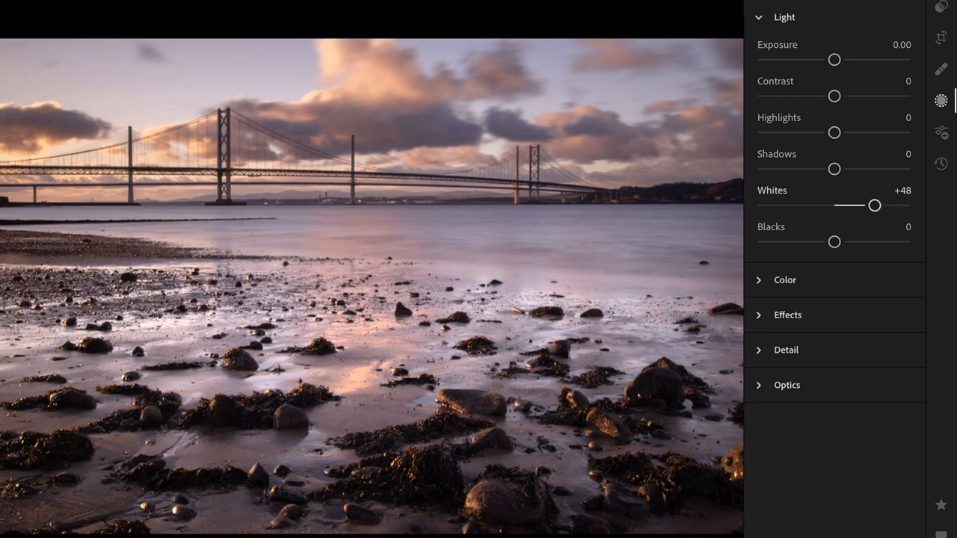
drag(875, 205, 863, 205)
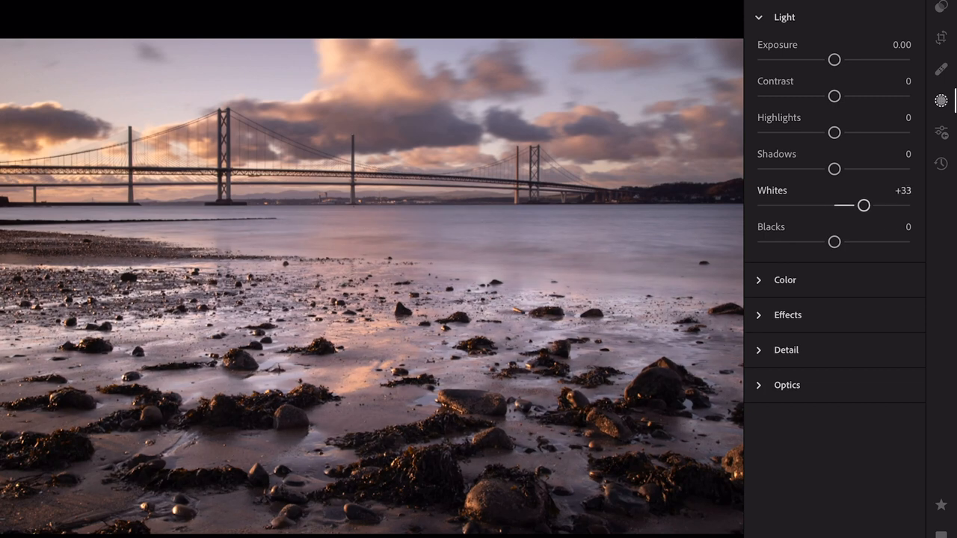
drag(862, 204, 878, 205)
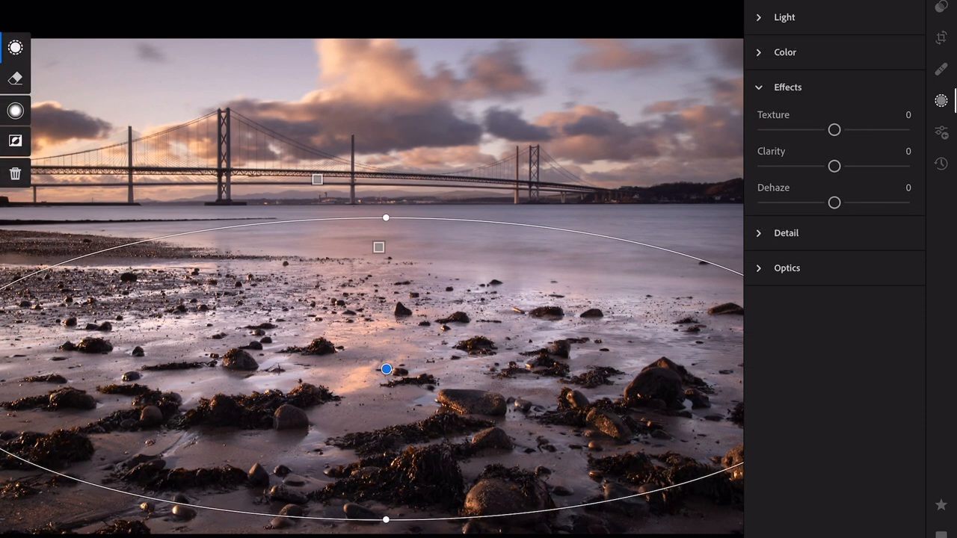
Set foreground mask Clarity to +22, then show the photo's white balance settings.
drag(834, 166, 824, 166)
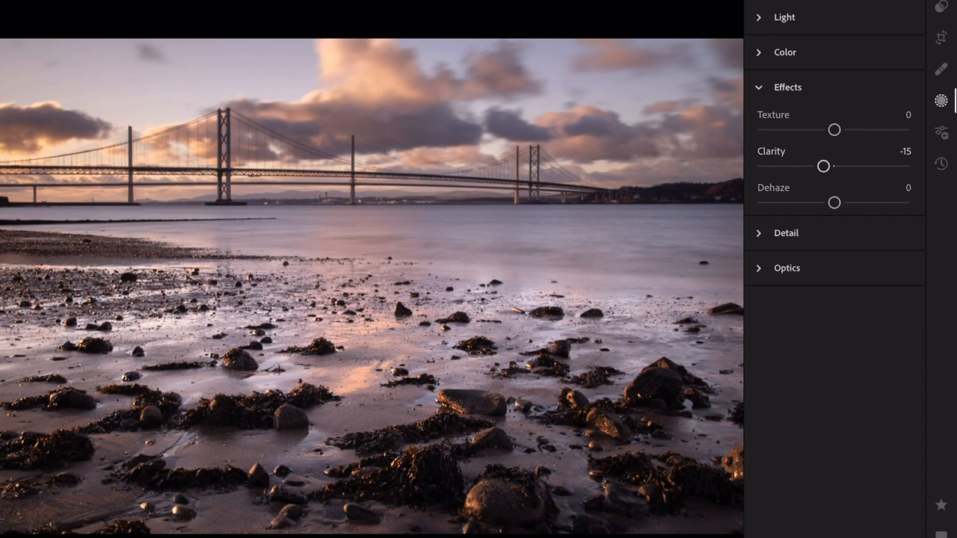
drag(822, 166, 848, 166)
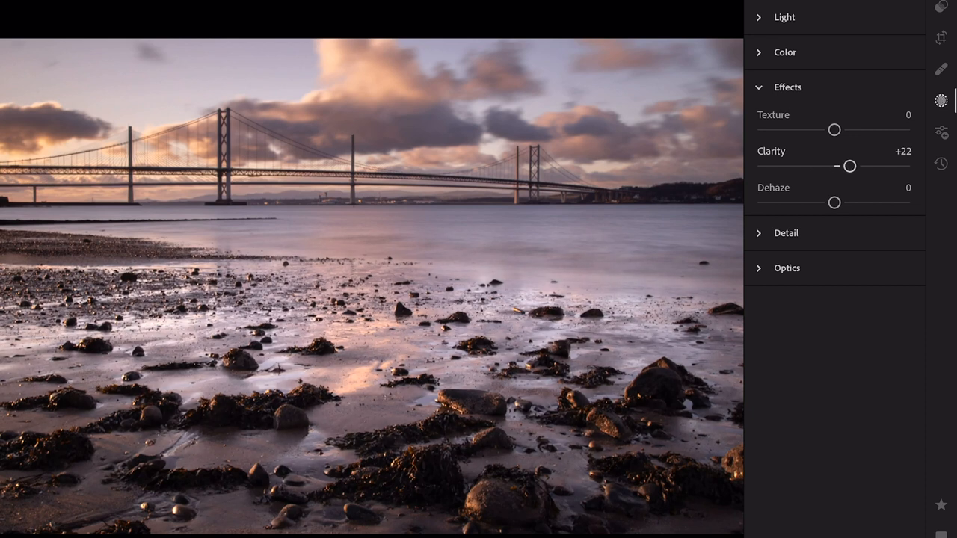
drag(849, 166, 842, 166)
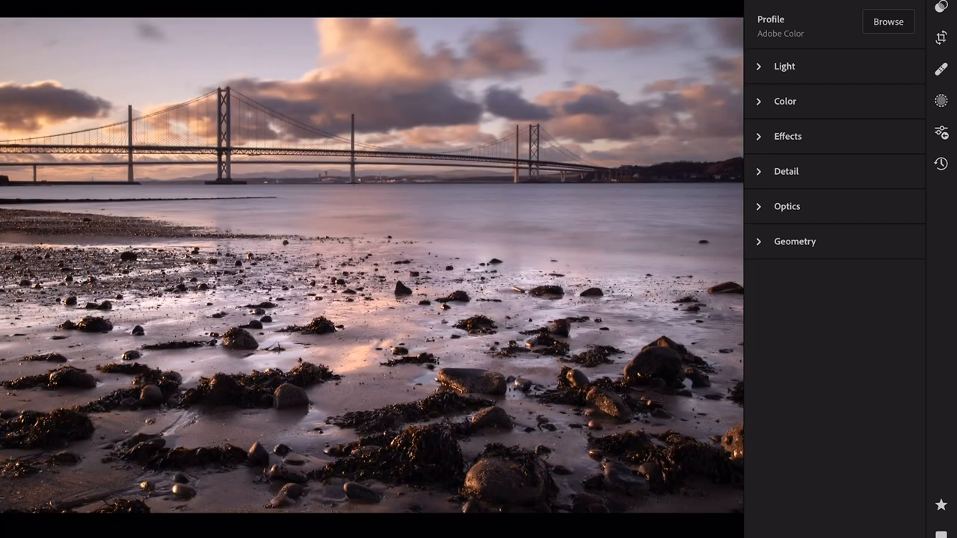
click(785, 101)
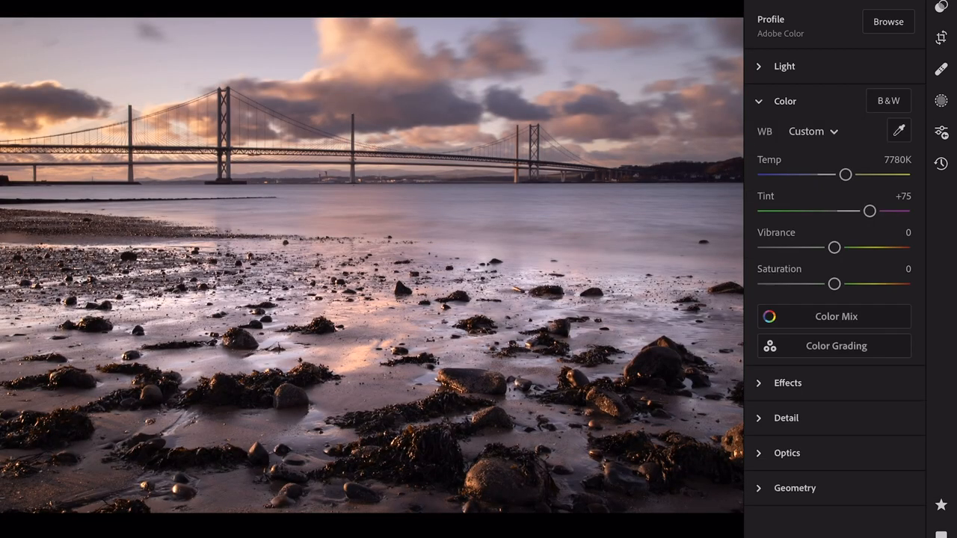